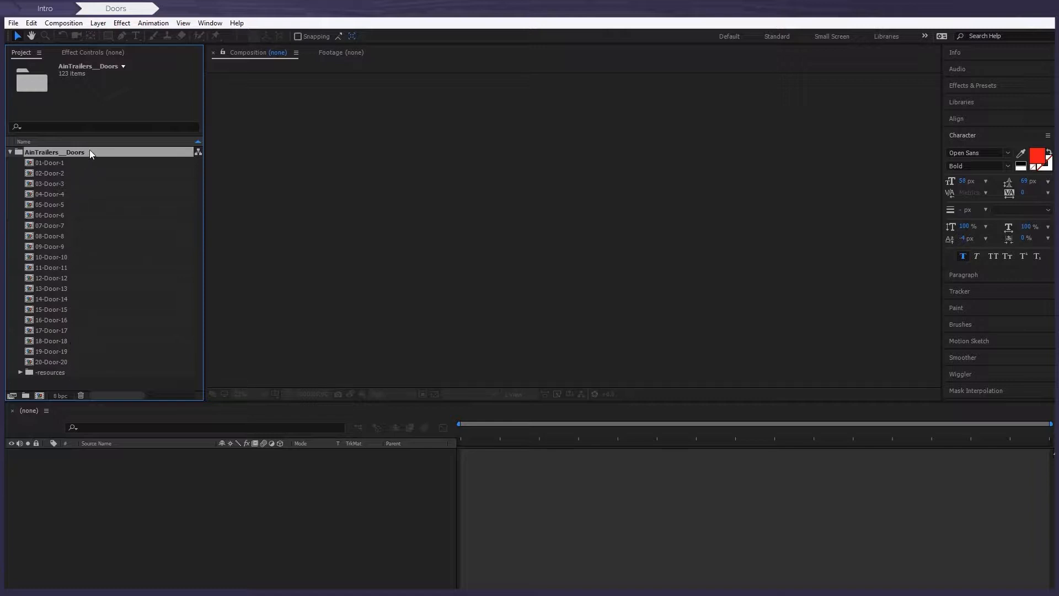
- Open the 01-Door-1 composition from the AinTrailers_Doors folder
{"action": "double_click", "coordinate": [48, 162]}
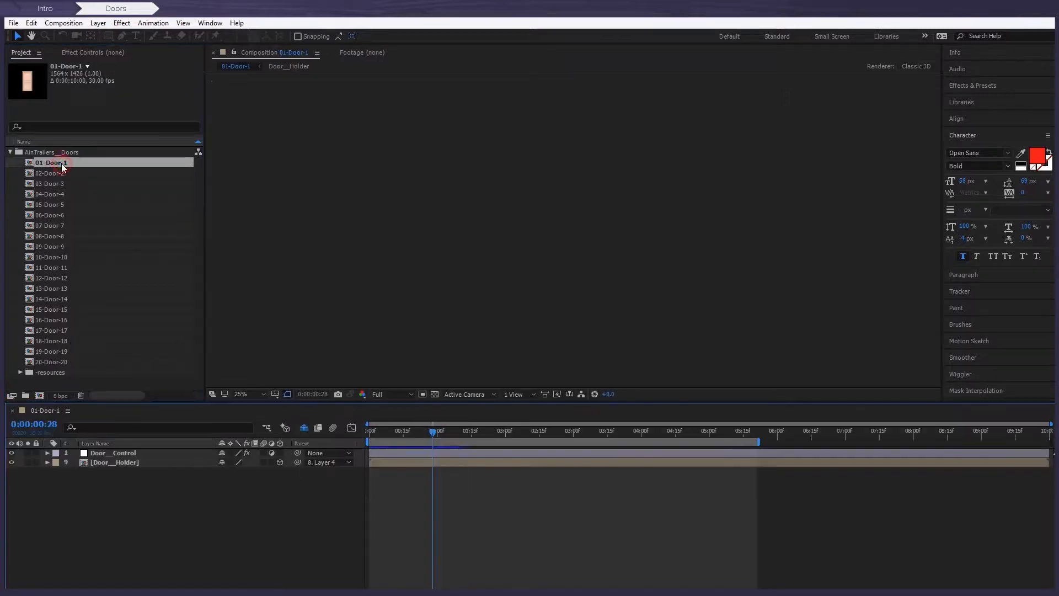
{"action": "double_click", "coordinate": [51, 162]}
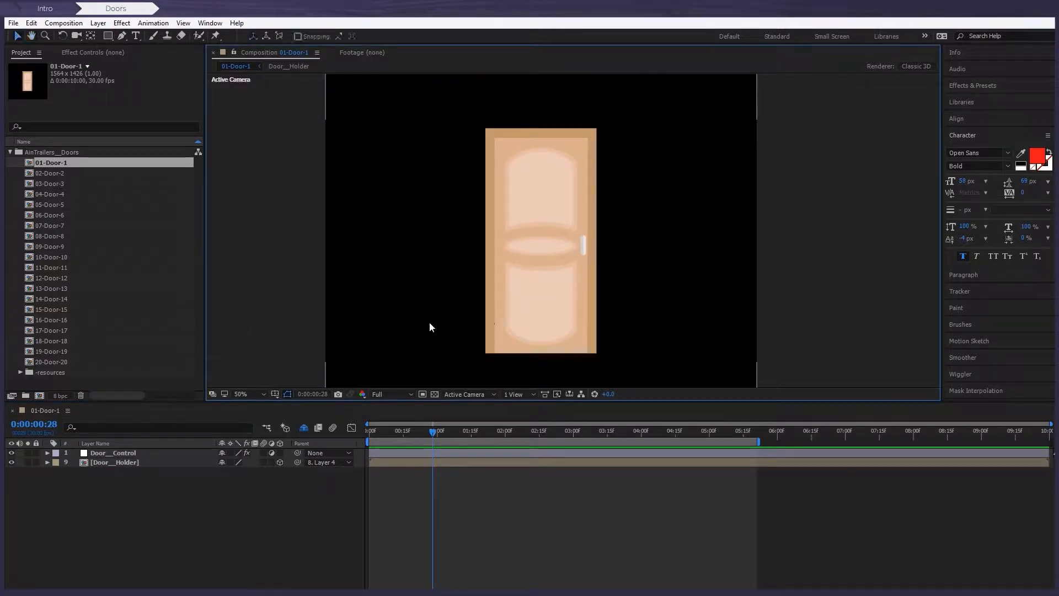
{"action": "double_click", "coordinate": [113, 452]}
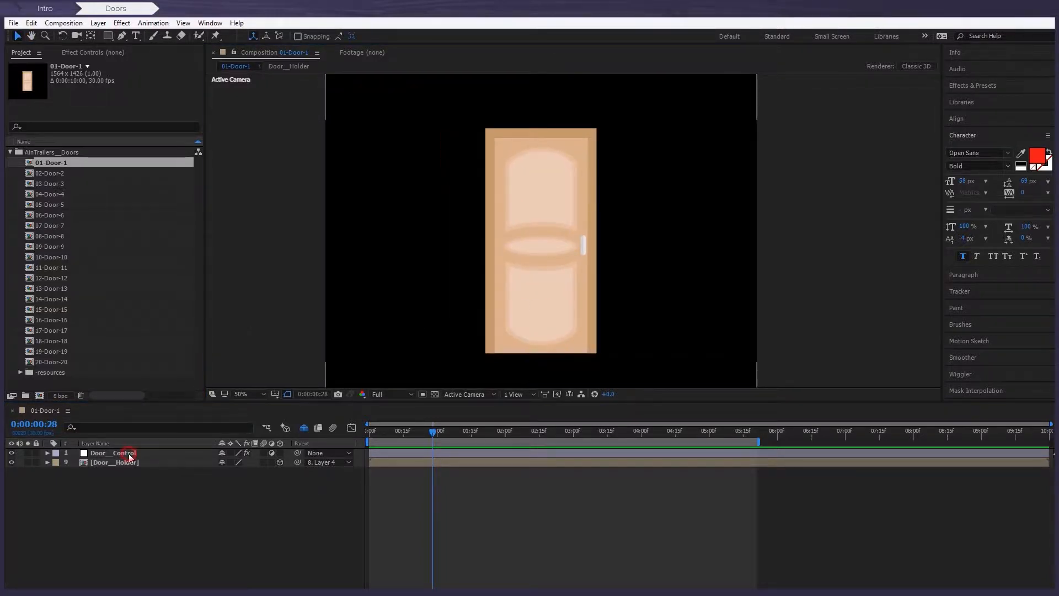
- On Door_Control, adjust Door_Angle and keyframe Door_Openness from 0 to 121
{"action": "left_click", "coordinate": [112, 453]}
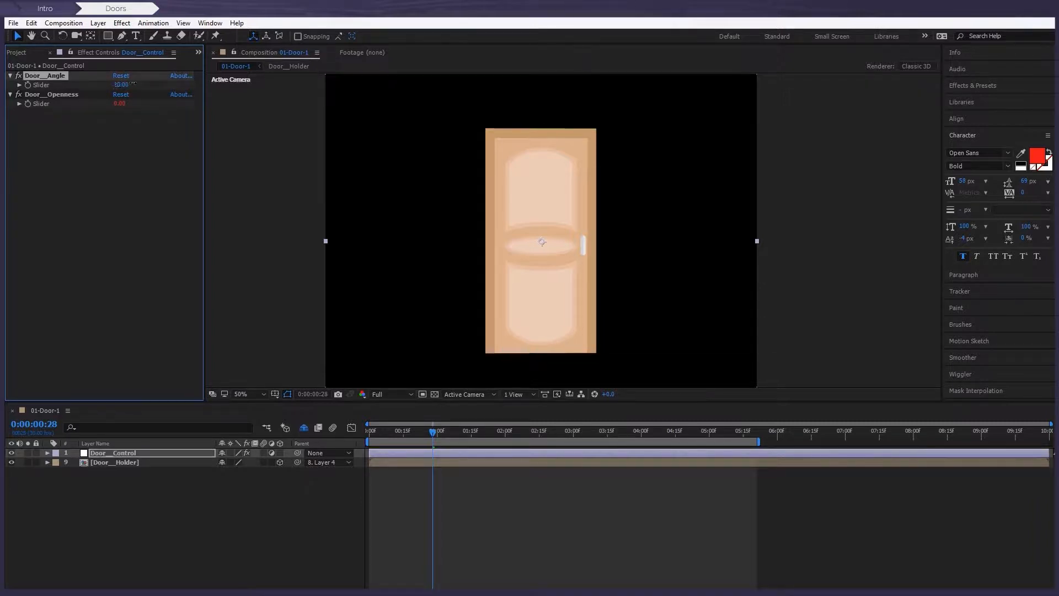
{"action": "left_click_drag", "start_coordinate": [121, 85], "coordinate": [142, 84]}
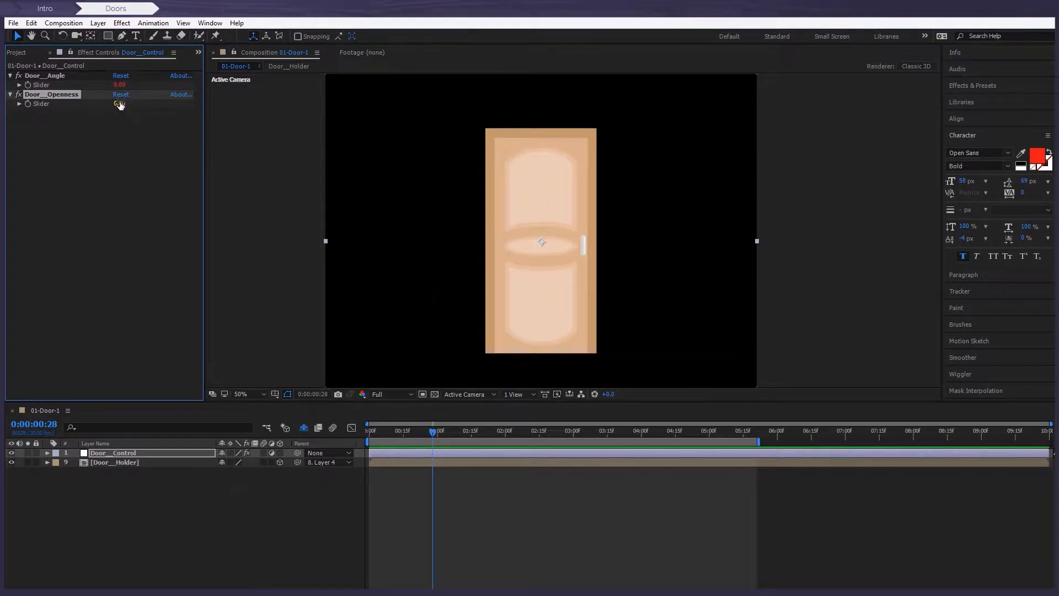
{"action": "left_click", "coordinate": [438, 431]}
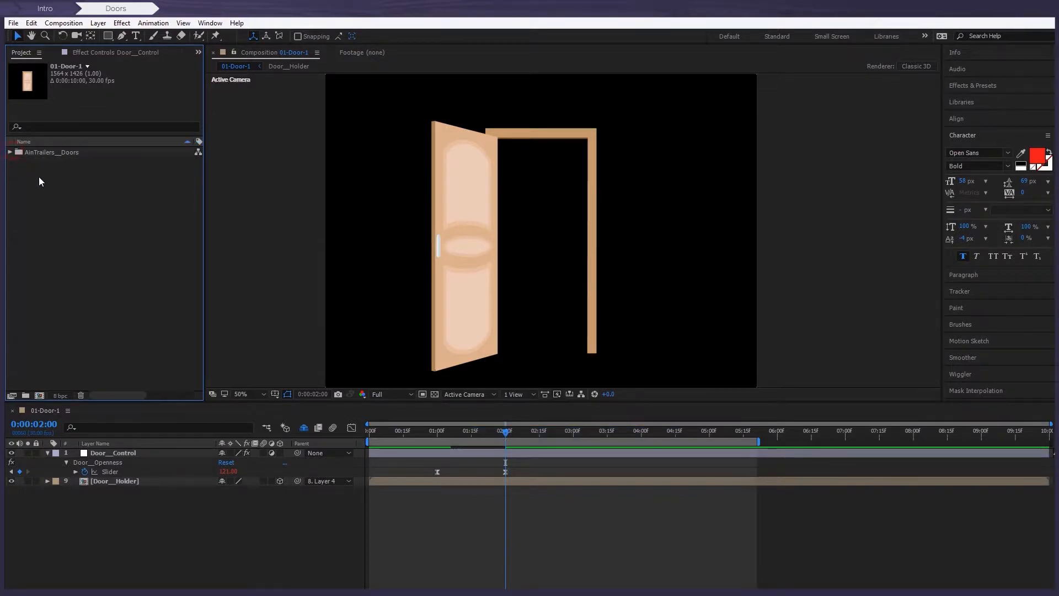
{"action": "mouse_move", "coordinate": [93, 217]}
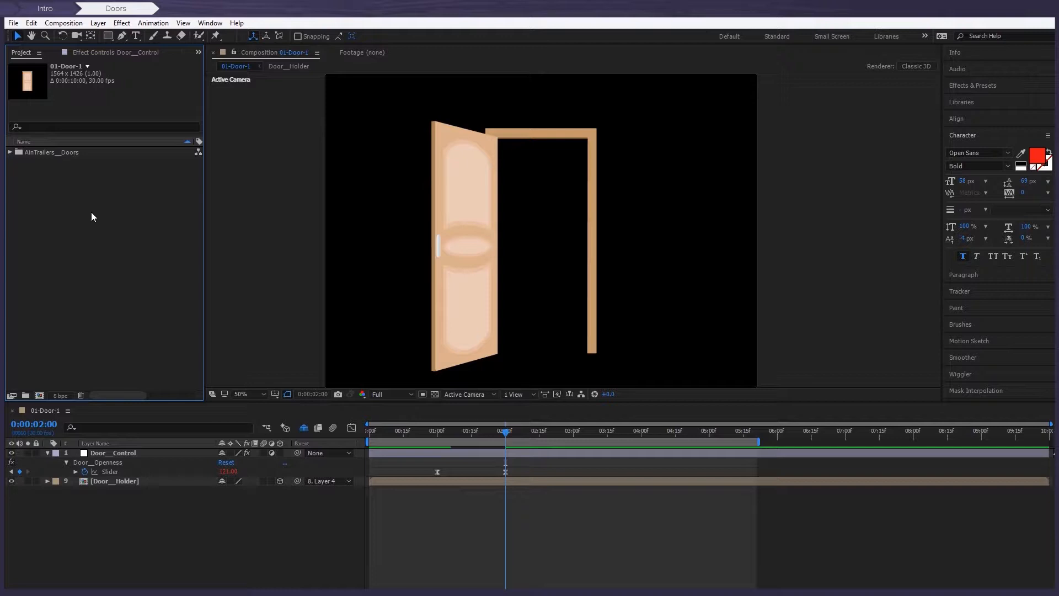
- Import 09-park-1.png via Import > File, then select the Door_Holder layer
{"action": "right_click", "coordinate": [93, 216]}
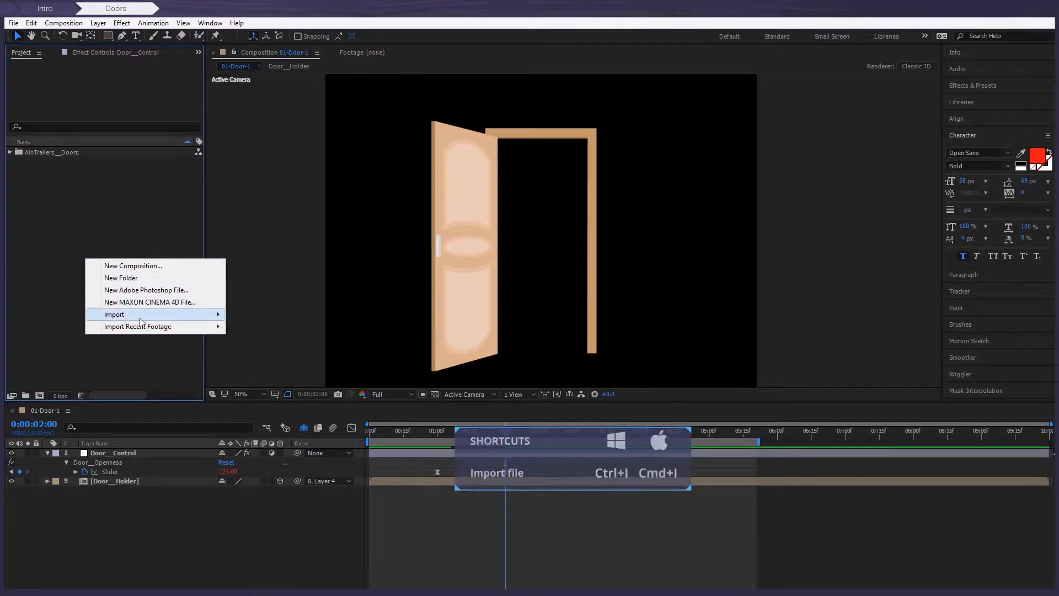
{"action": "left_click", "coordinate": [114, 314]}
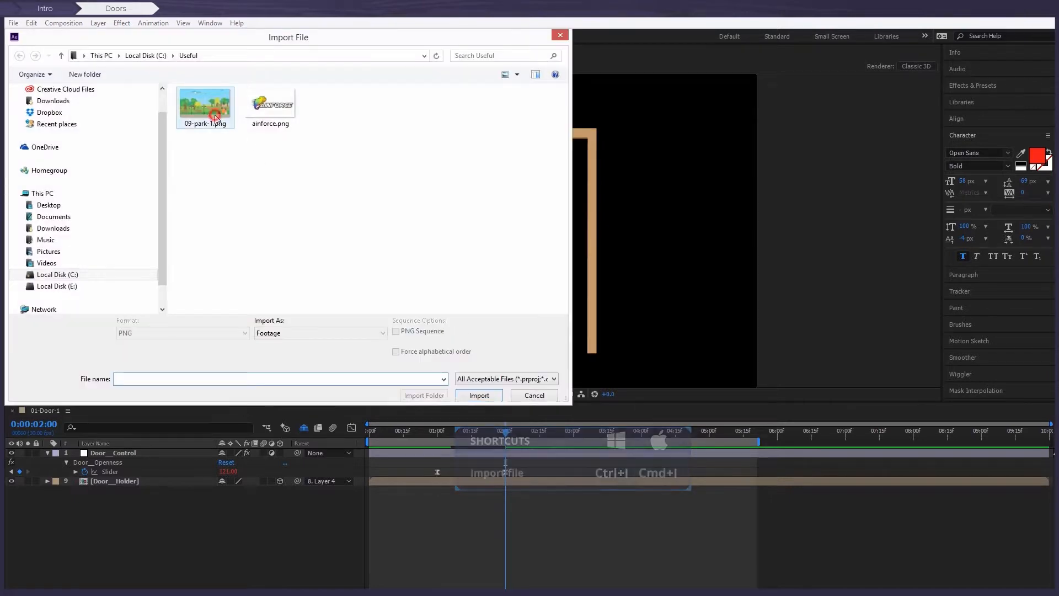
{"action": "left_click", "coordinate": [206, 108]}
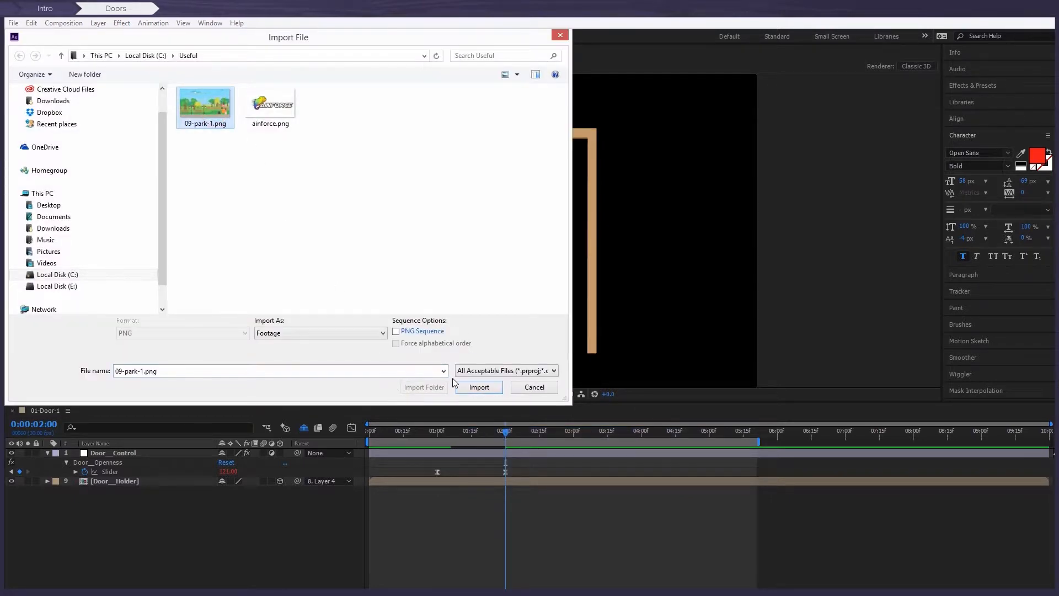
{"action": "left_click", "coordinate": [478, 387]}
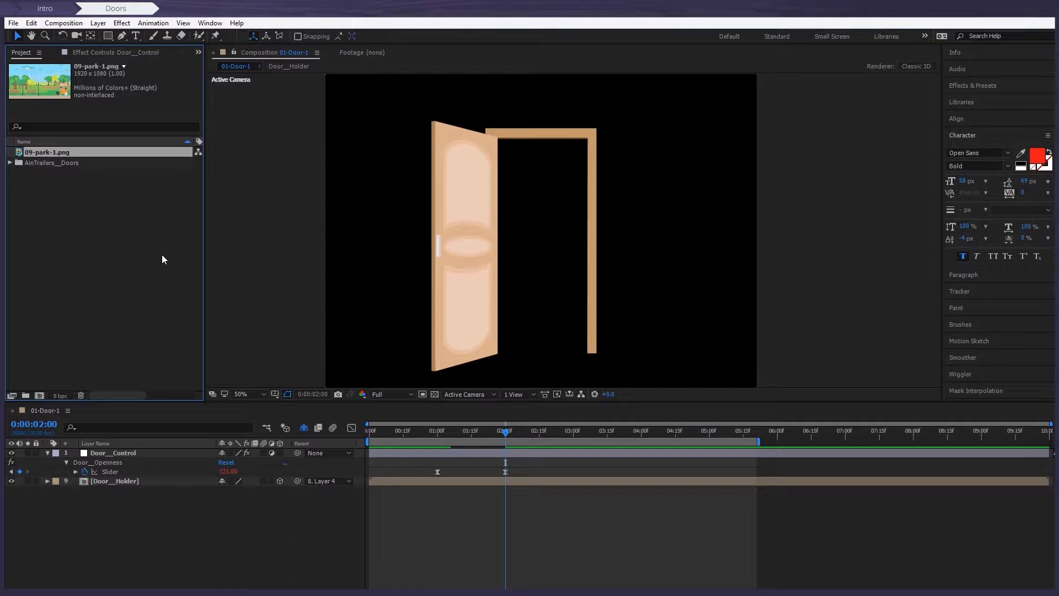
{"action": "left_click", "coordinate": [115, 481]}
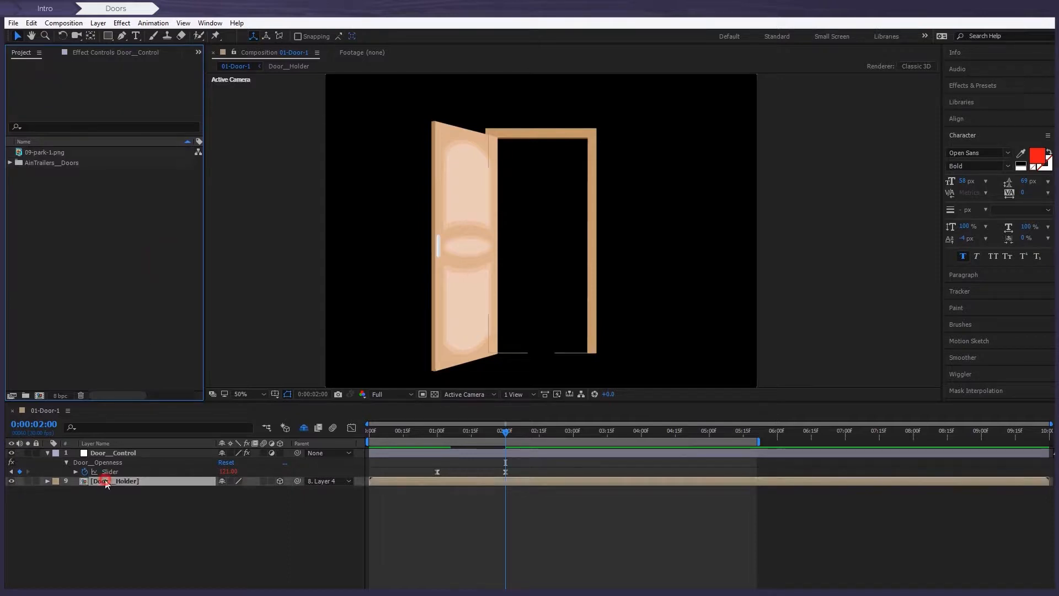
- Inside Door_Holder, add the park image and set its Scale to 85%
{"action": "double_click", "coordinate": [118, 481]}
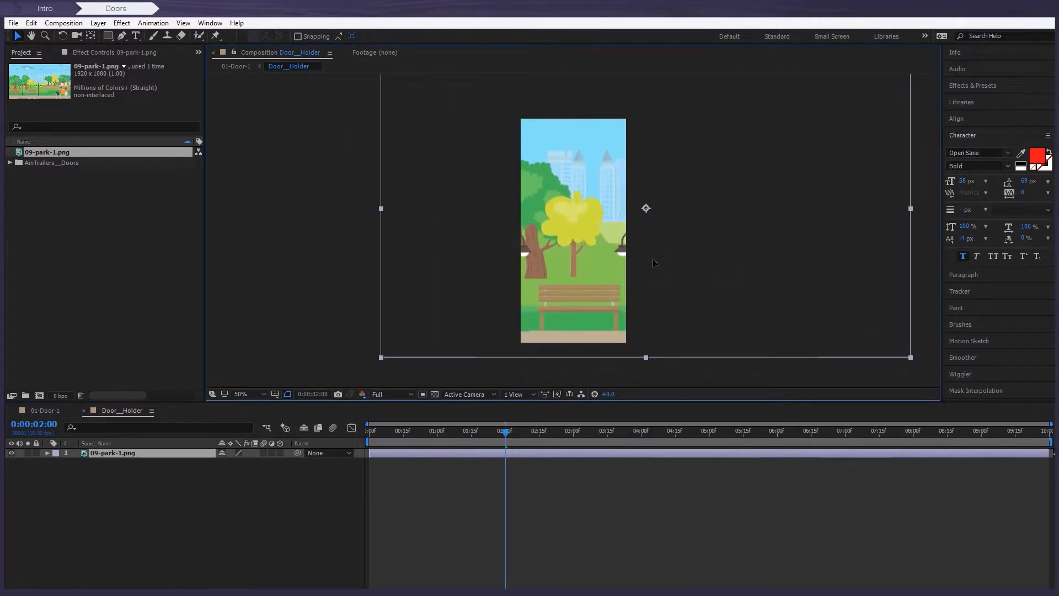
{"action": "key", "text": "s"}
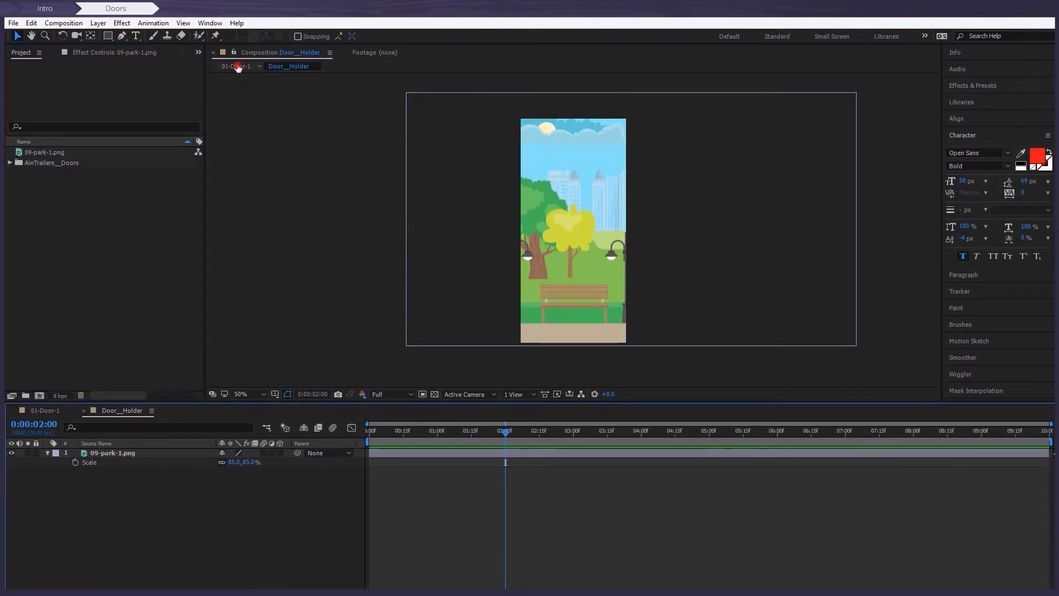
- Preview the door opening onto the park in 01-Door-1, then reopen Door_Holder
{"action": "left_click", "coordinate": [235, 66]}
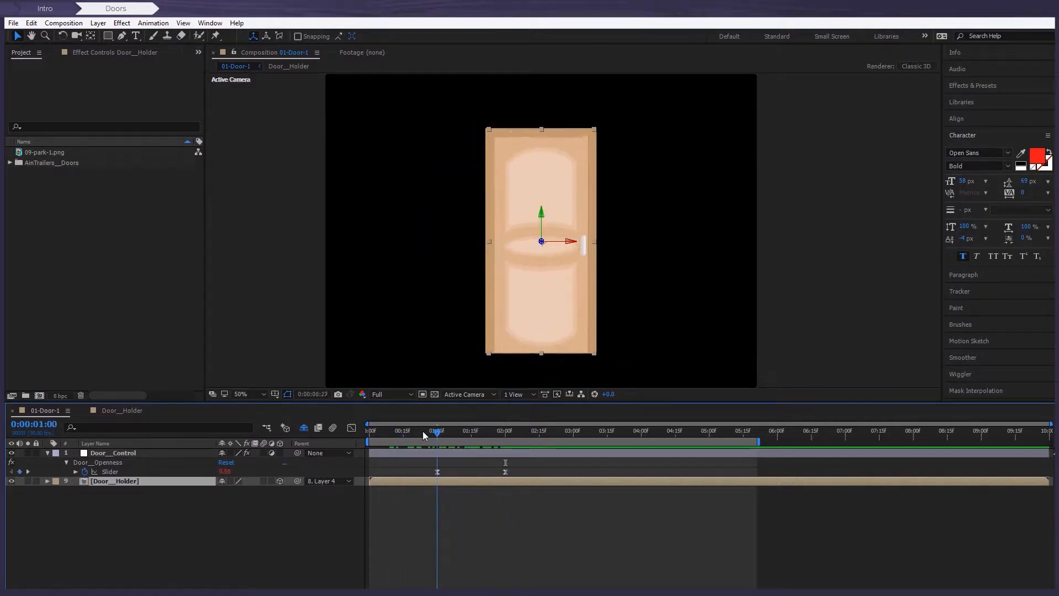
{"action": "left_click_drag", "start_coordinate": [437, 430], "coordinate": [447, 430]}
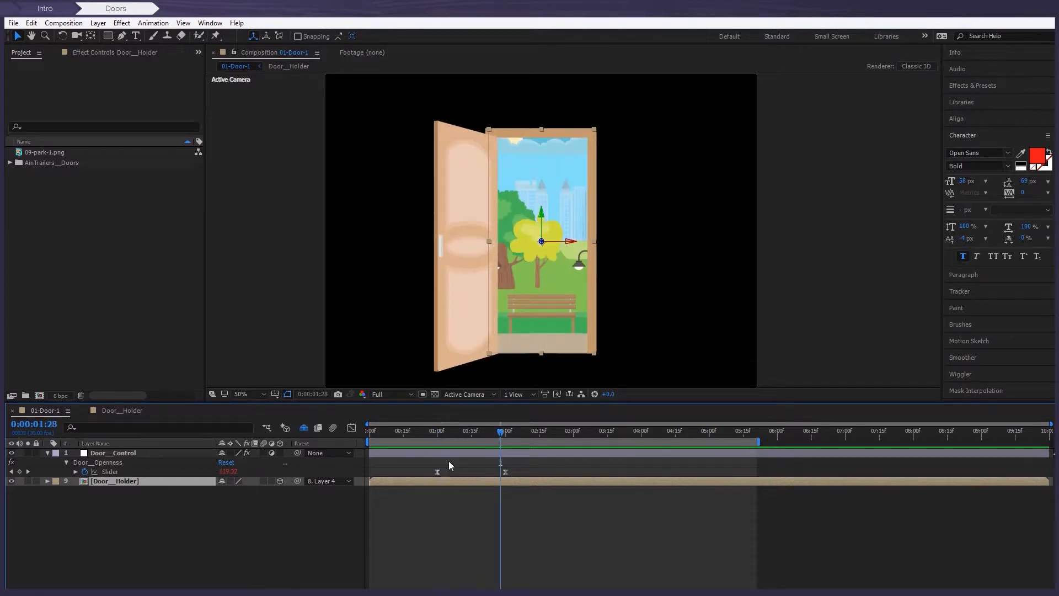
{"action": "mouse_move", "coordinate": [417, 424]}
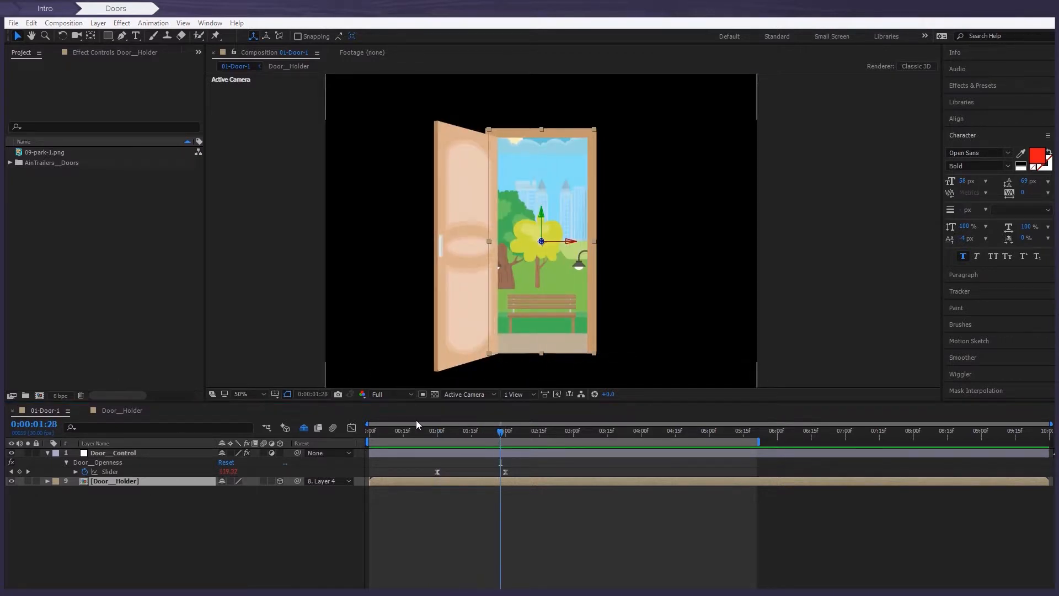
{"action": "left_click", "coordinate": [289, 66]}
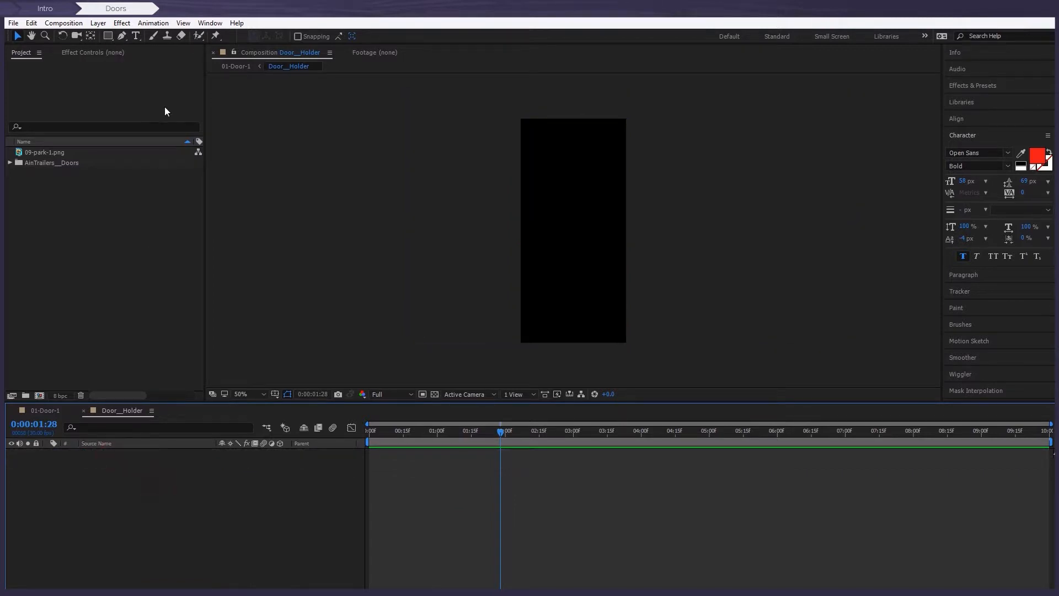
- Import 01-Characters_Male.aep from 05-Separate-templates > 01-Characters
{"action": "left_click", "coordinate": [236, 66]}
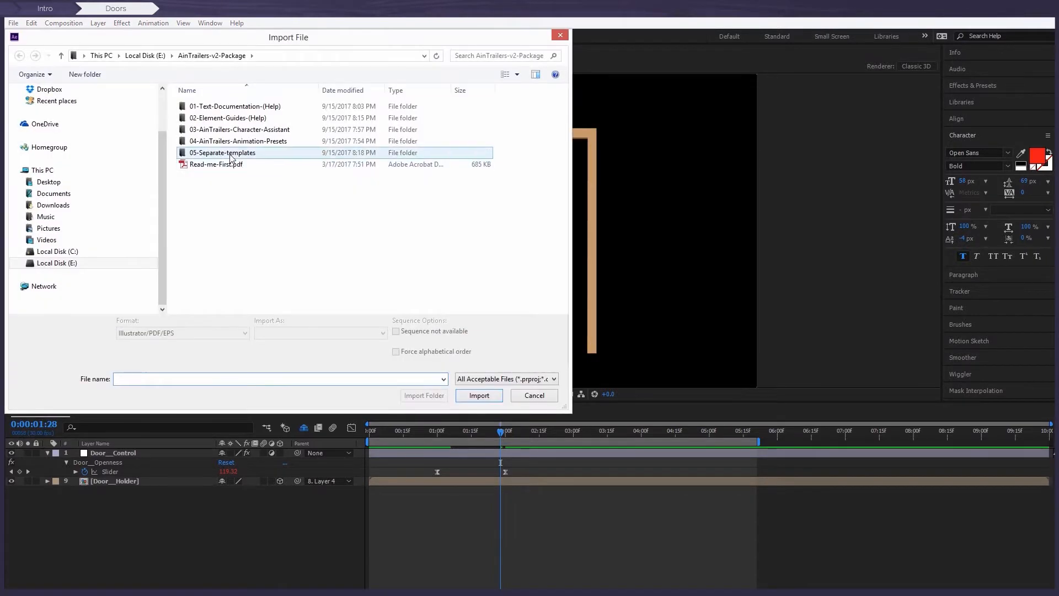
{"action": "double_click", "coordinate": [223, 152]}
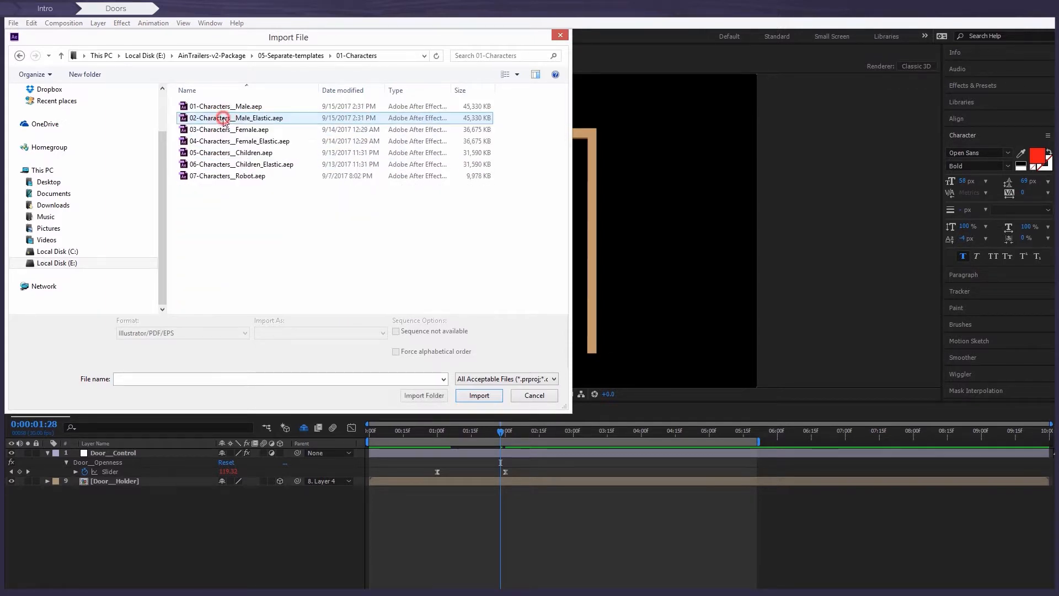
{"action": "left_click", "coordinate": [479, 395]}
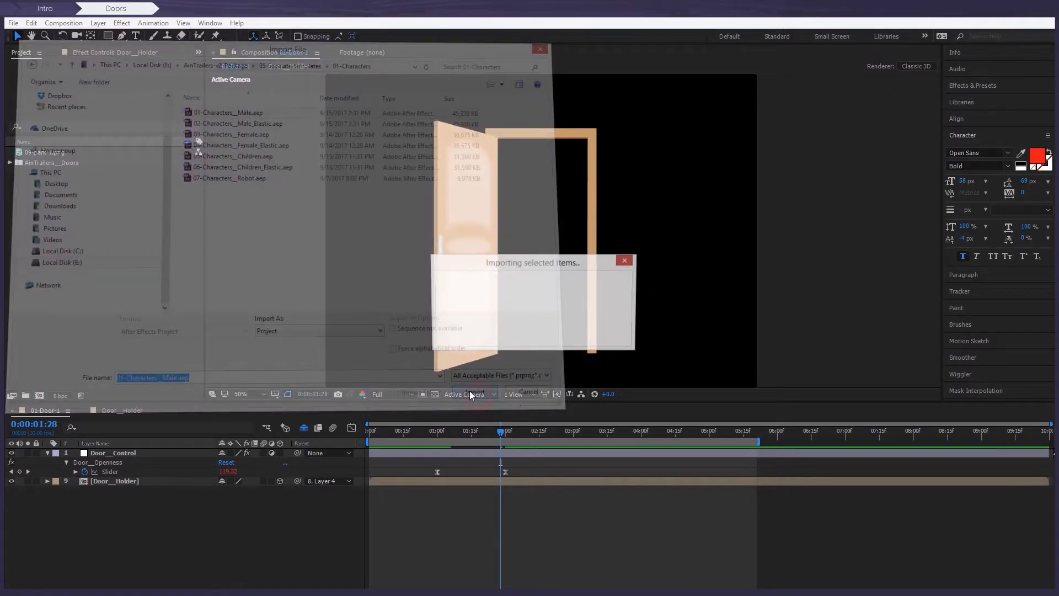
{"action": "left_click", "coordinate": [475, 394]}
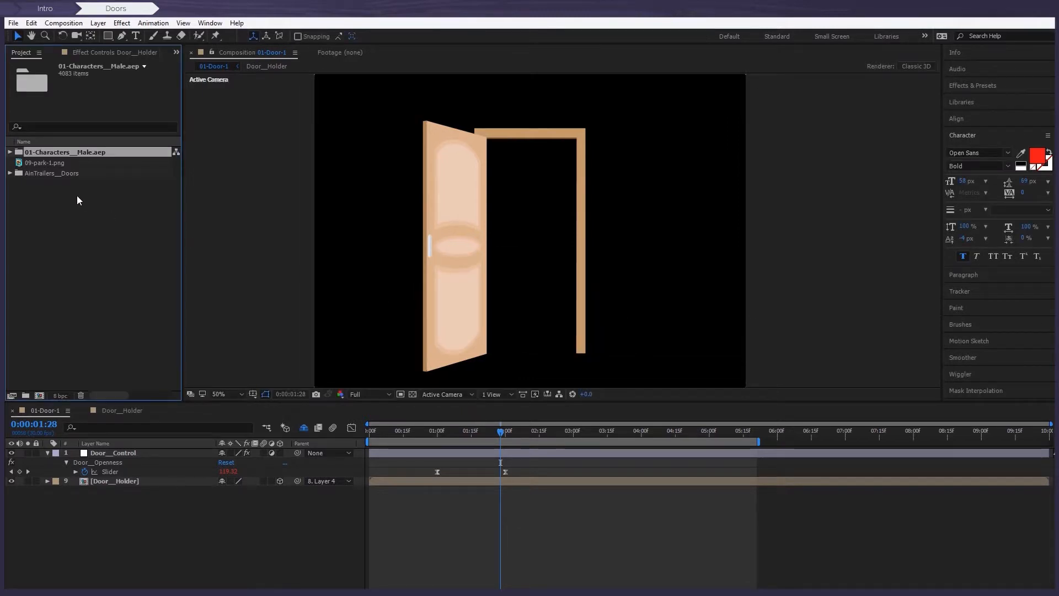
- Open 00.Full HD from the character folder, add 01-Door-1, and set Door_Angle to 45
{"action": "left_click", "coordinate": [10, 152]}
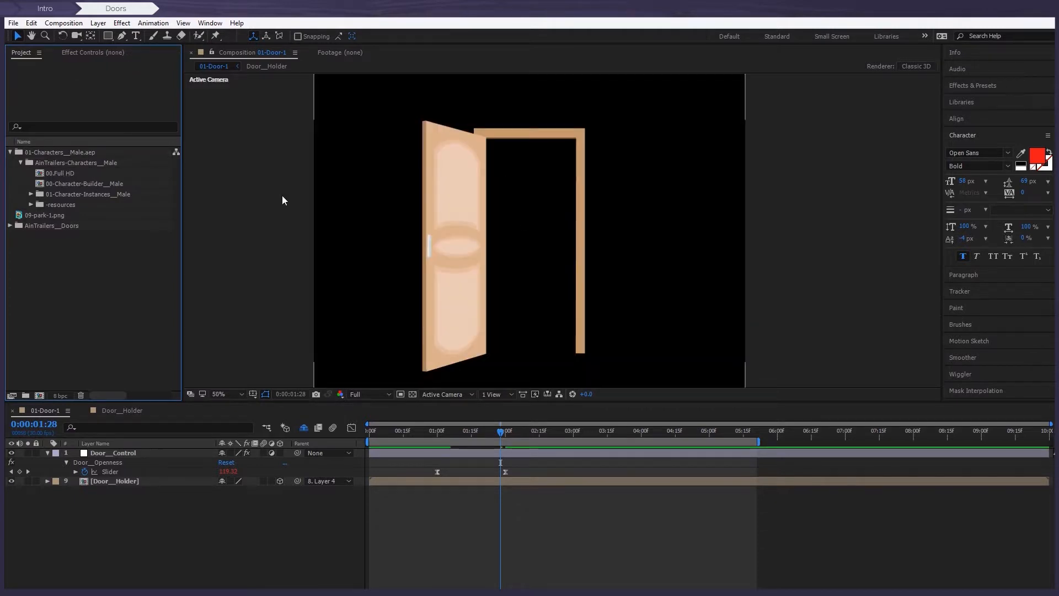
{"action": "double_click", "coordinate": [61, 172]}
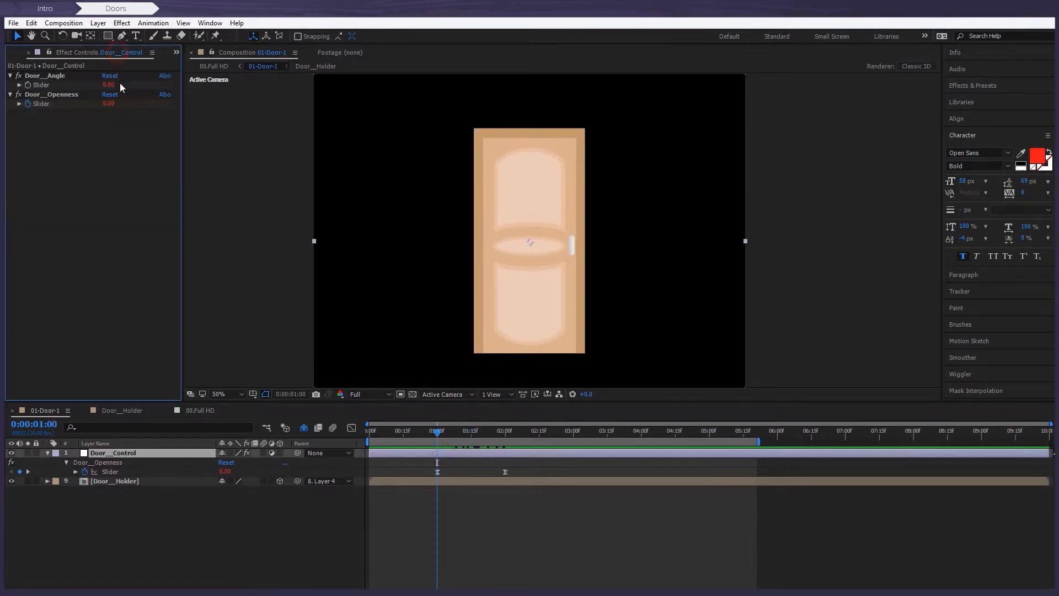
{"action": "left_click_drag", "start_coordinate": [109, 84], "coordinate": [88, 85]}
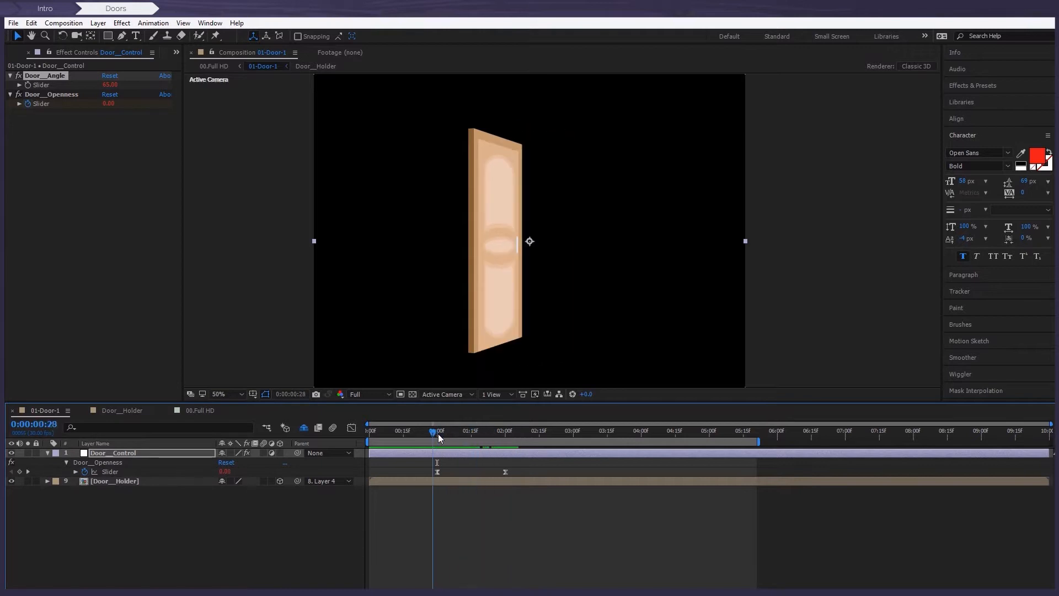
- Place 00-Character-Builder_Male below 01-Door-1, scrub back, and reveal its Position
{"action": "left_click", "coordinate": [200, 410]}
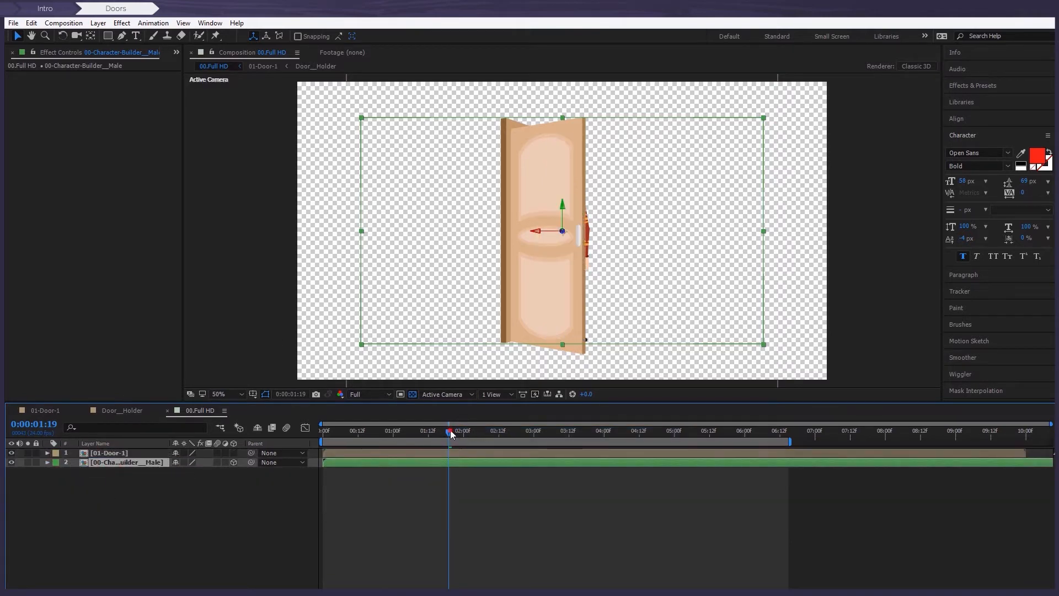
{"action": "left_click_drag", "start_coordinate": [451, 434], "coordinate": [435, 434]}
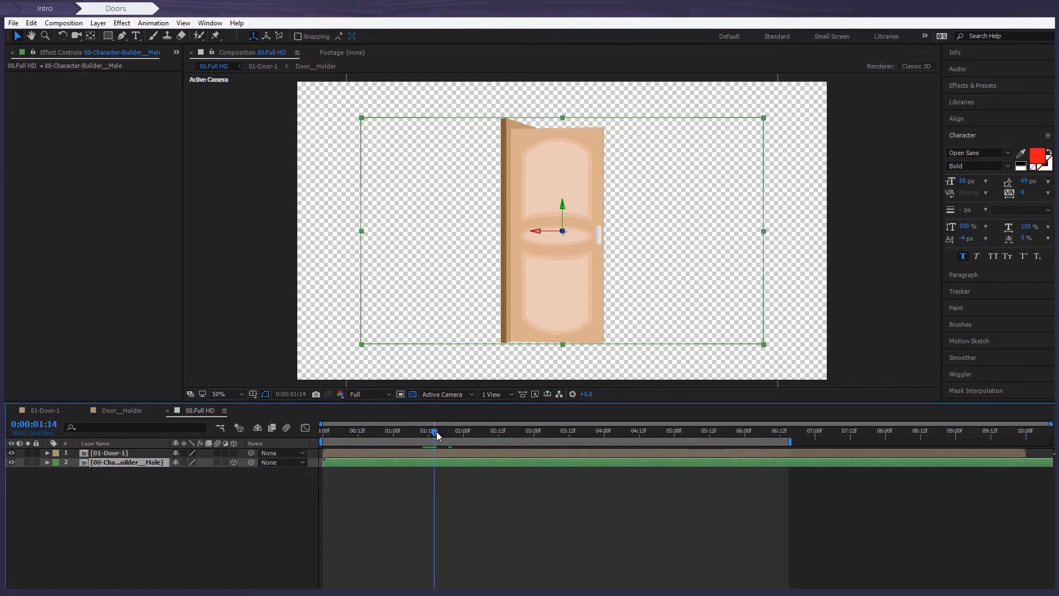
{"action": "left_click", "coordinate": [47, 462]}
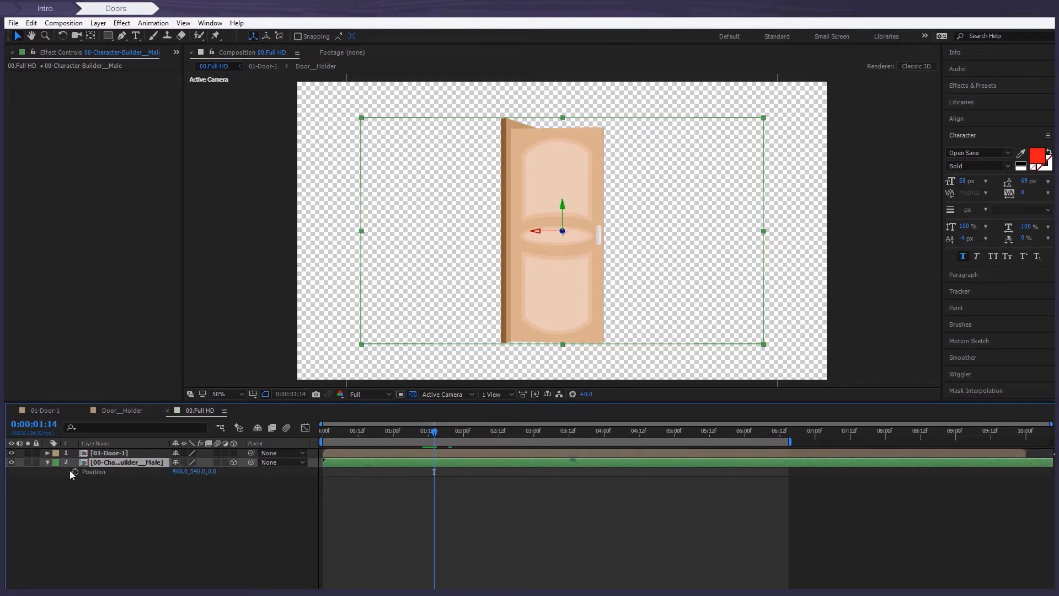